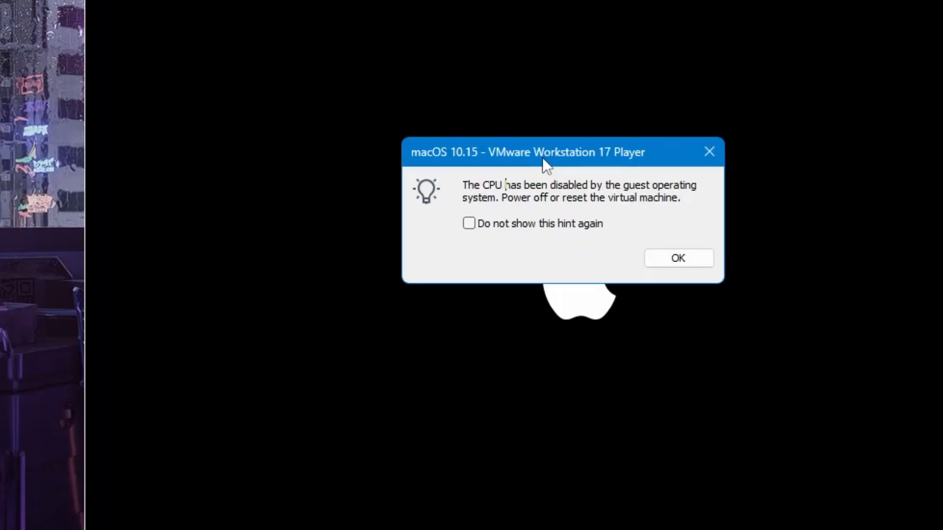
{"action": "mouse_move", "coordinate": [539, 294]}
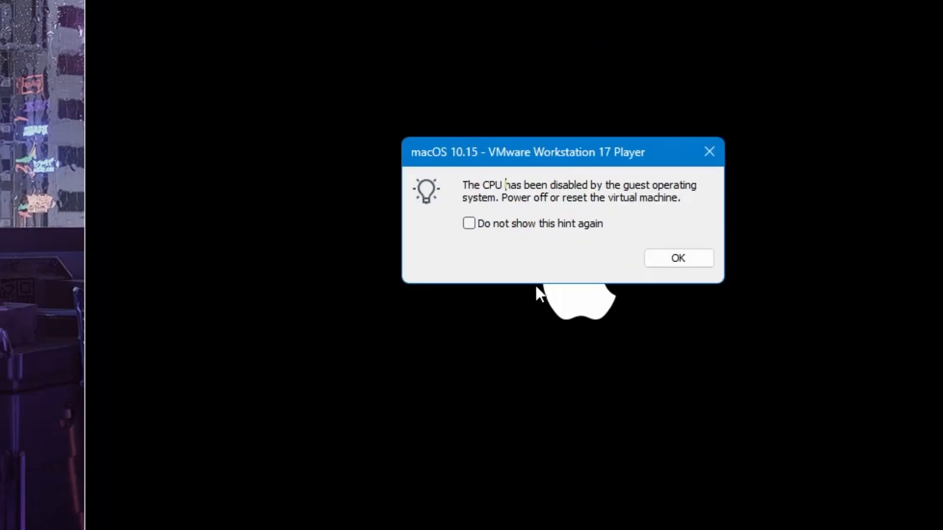
{"action": "mouse_move", "coordinate": [617, 238]}
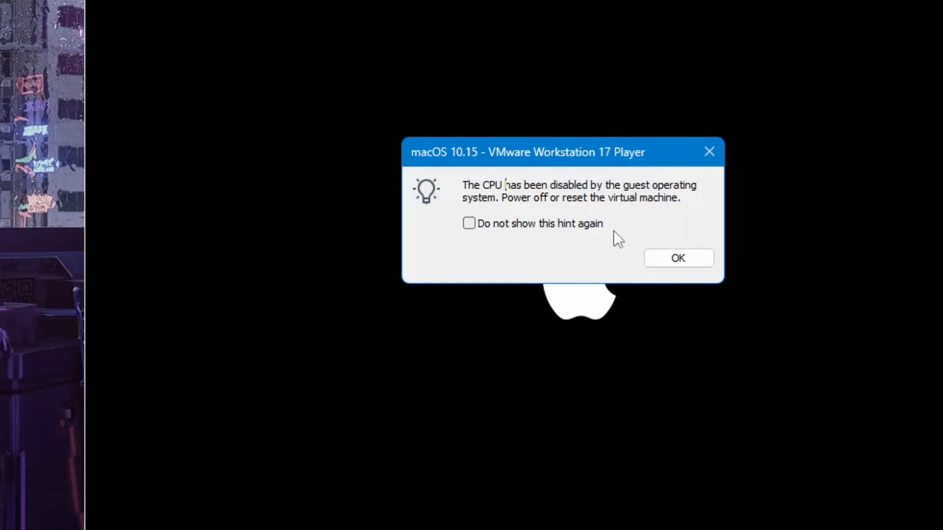
Step: Dismiss the CPU warning and show the macOS 10.15 VM's Options with its working directory
{"action": "left_click", "coordinate": [677, 257]}
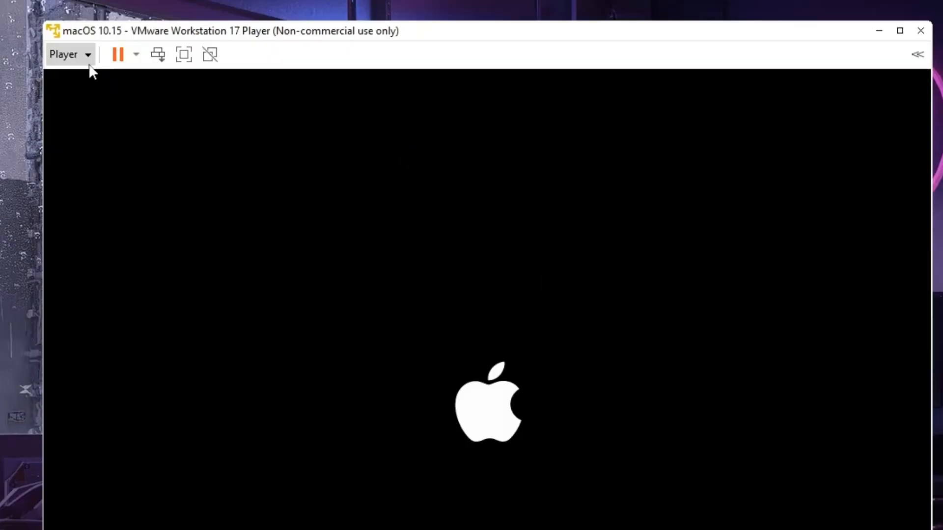
{"action": "left_click", "coordinate": [64, 54]}
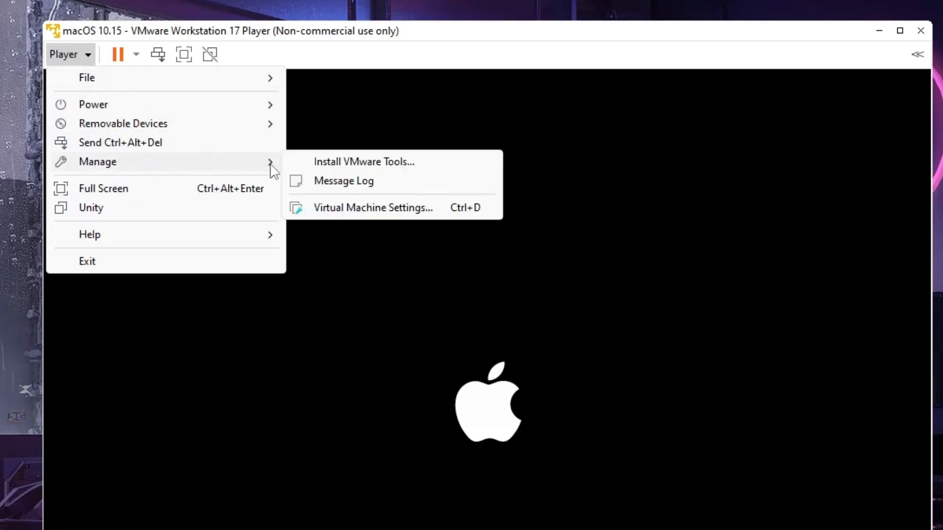
{"action": "mouse_move", "coordinate": [356, 214]}
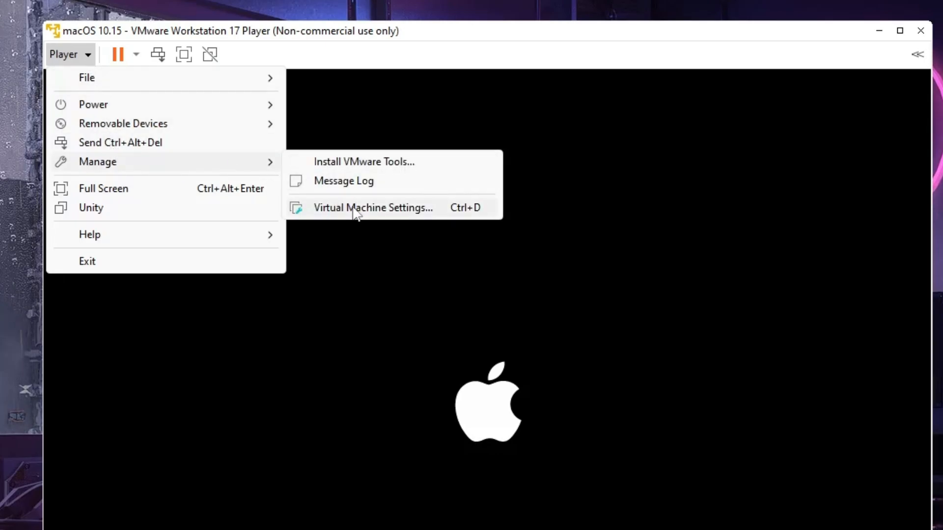
{"action": "left_click", "coordinate": [373, 207]}
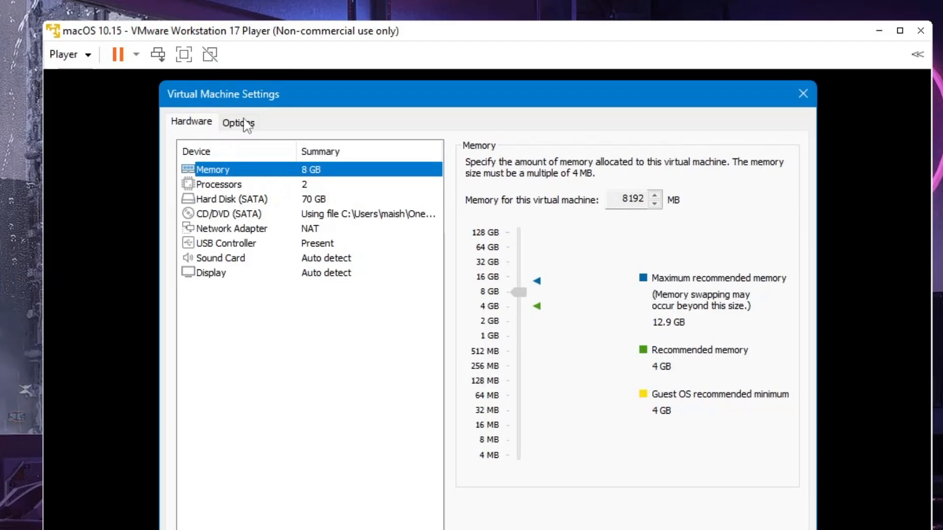
{"action": "left_click", "coordinate": [238, 122]}
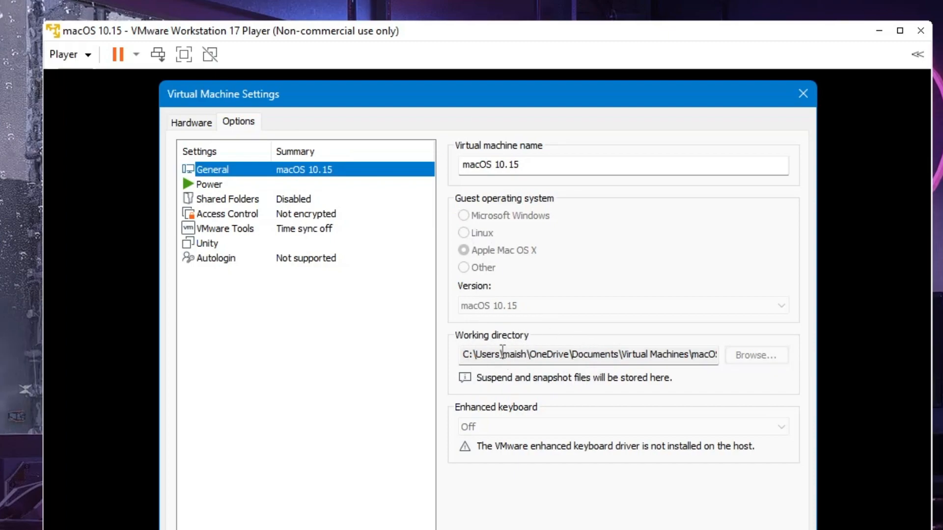
{"action": "mouse_move", "coordinate": [490, 363]}
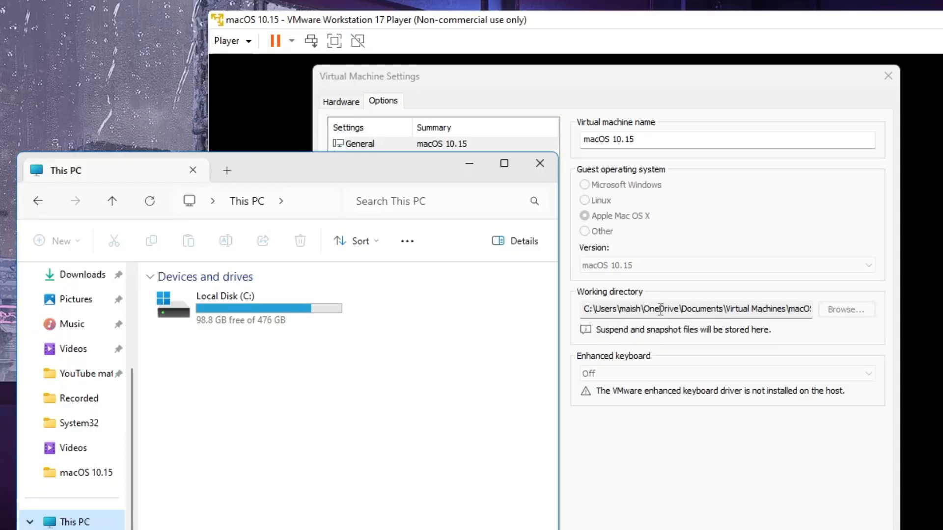
Step: Browse C: > Users > home > OneDrive > Documents > Virtual Machines and select the macOS 10.15 folder
{"action": "double_click", "coordinate": [224, 303]}
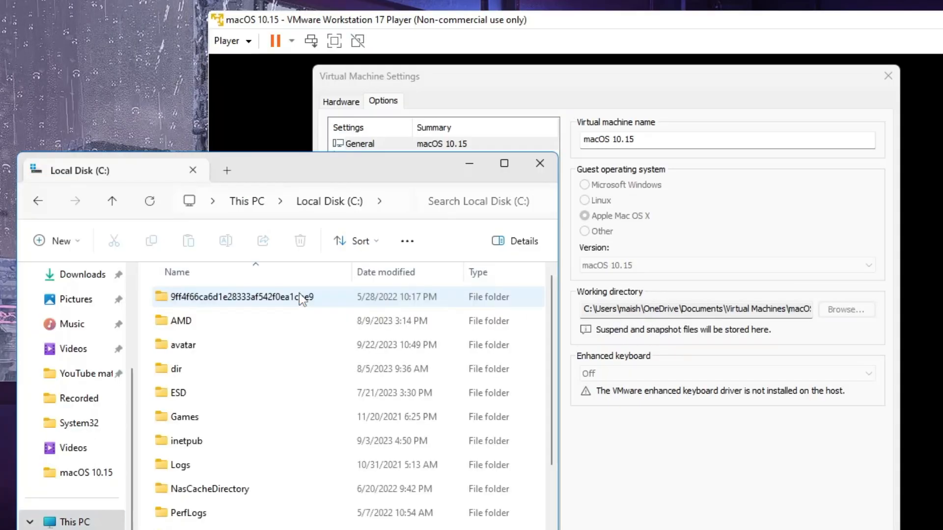
{"action": "scroll", "scroll_direction": "down", "scroll_amount": 3}
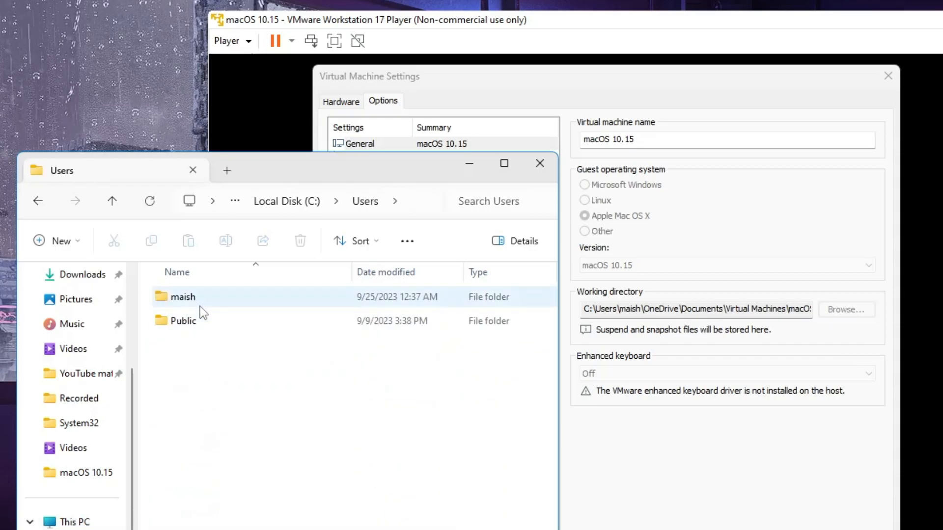
{"action": "double_click", "coordinate": [182, 297]}
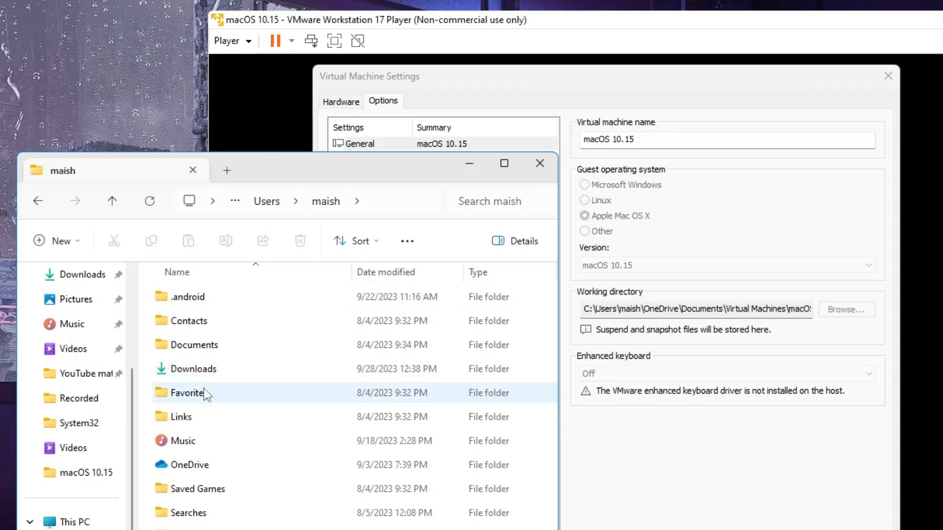
{"action": "double_click", "coordinate": [189, 464]}
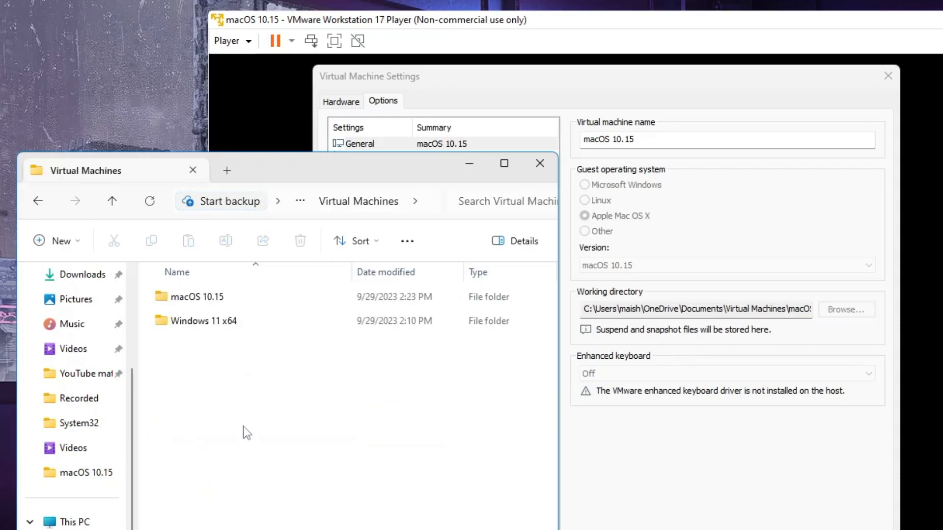
{"action": "left_click", "coordinate": [197, 297]}
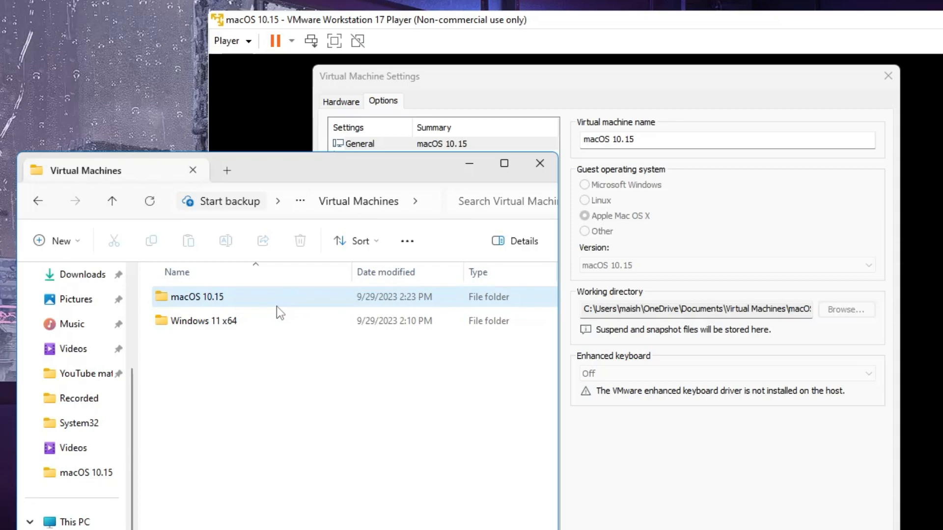
{"action": "mouse_move", "coordinate": [277, 310]}
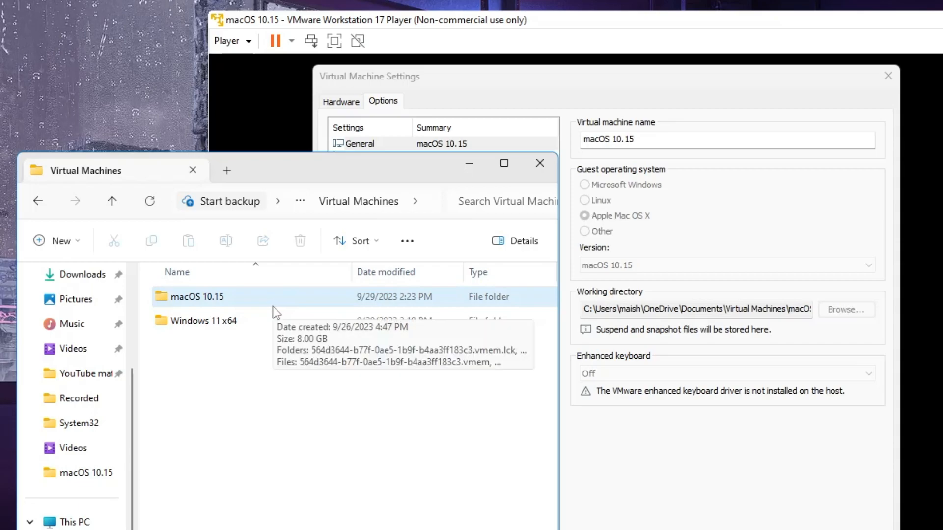
{"action": "mouse_move", "coordinate": [228, 301]}
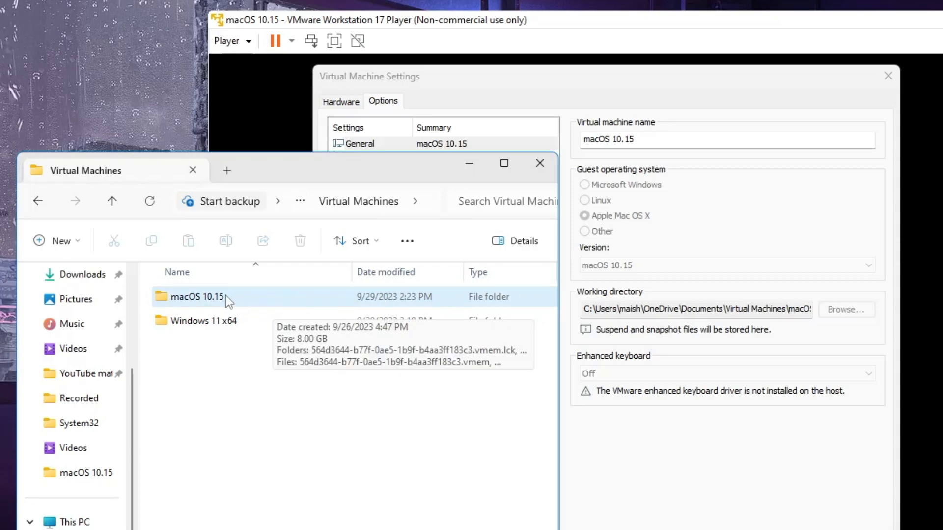
{"action": "mouse_move", "coordinate": [204, 310]}
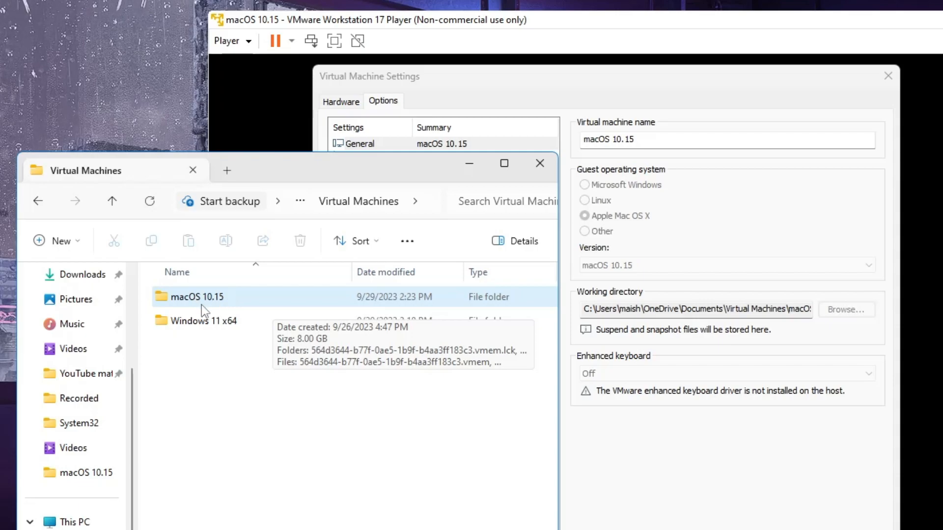
Step: Enter the macOS 10.15 folder and show Open with choices for macOS 10.15.vmx
{"action": "double_click", "coordinate": [196, 296]}
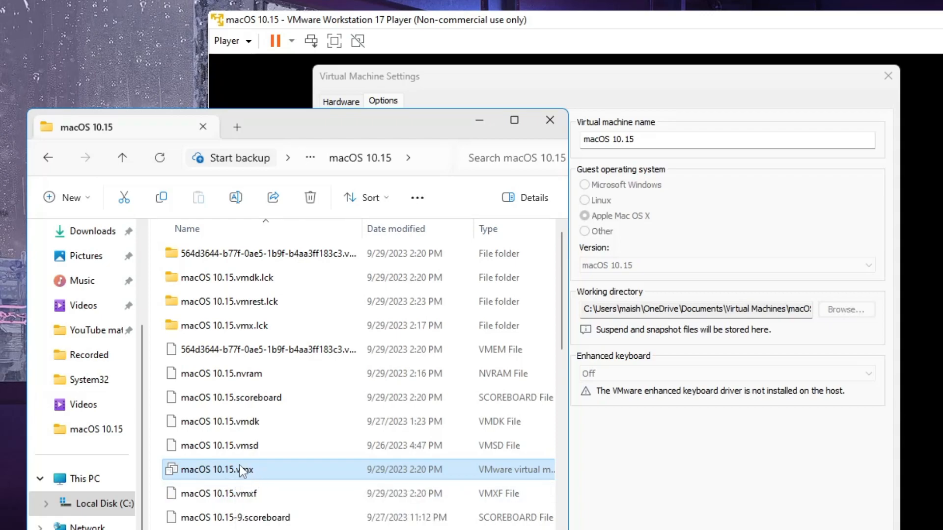
{"action": "mouse_move", "coordinate": [256, 475]}
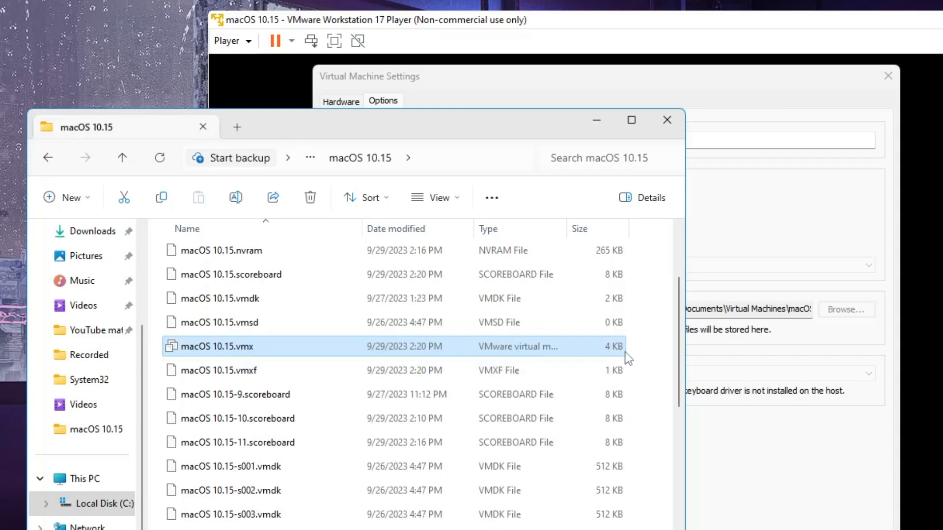
{"action": "mouse_move", "coordinate": [225, 350]}
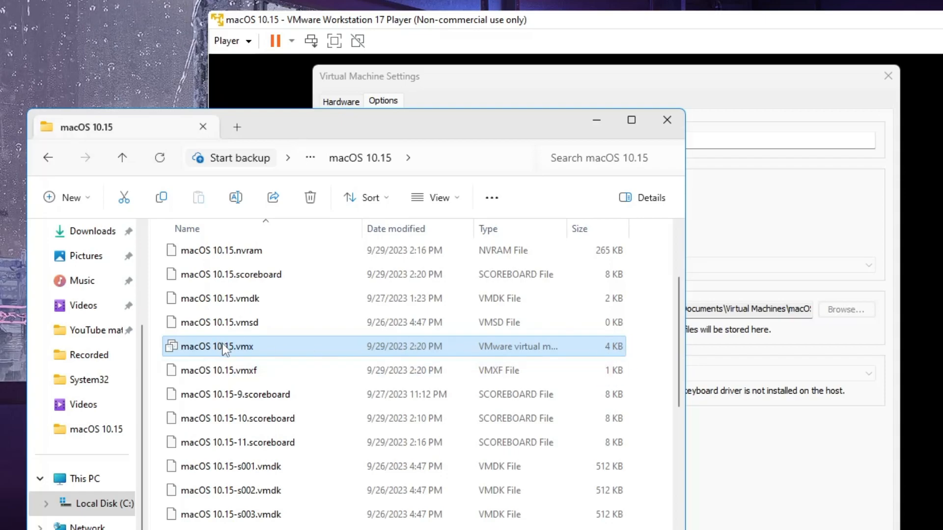
{"action": "right_click", "coordinate": [217, 346]}
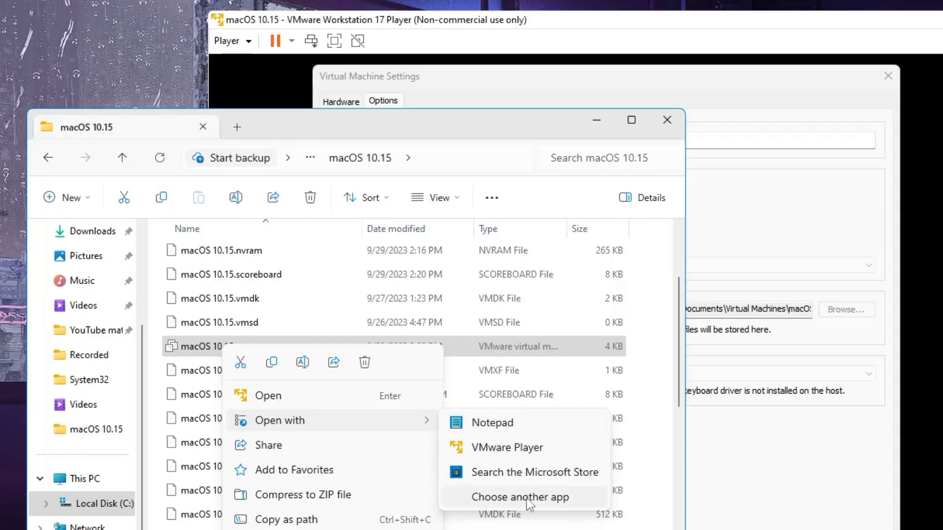
Step: Edit macOS 10.15.vmx in Notepad, paste the smc.version and cpuid lines at the end, and save
{"action": "left_click", "coordinate": [491, 423]}
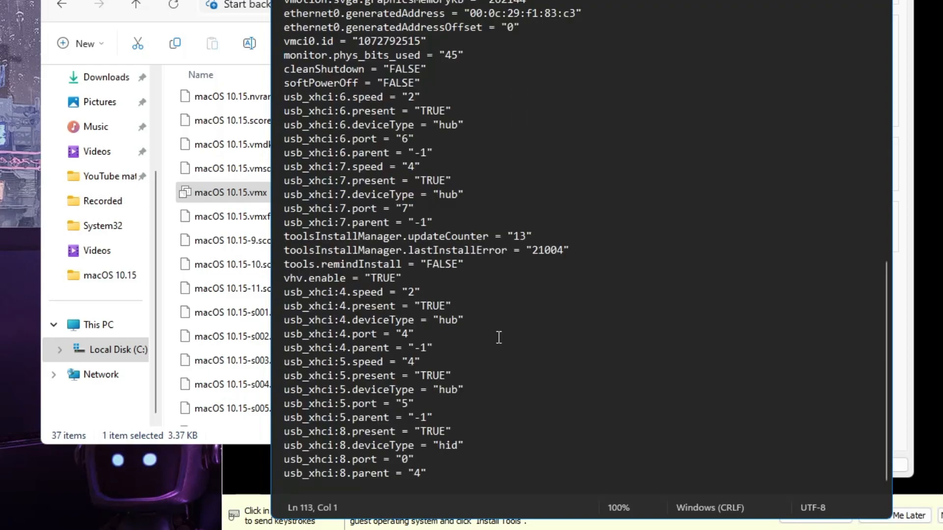
{"action": "right_click", "coordinate": [498, 337]}
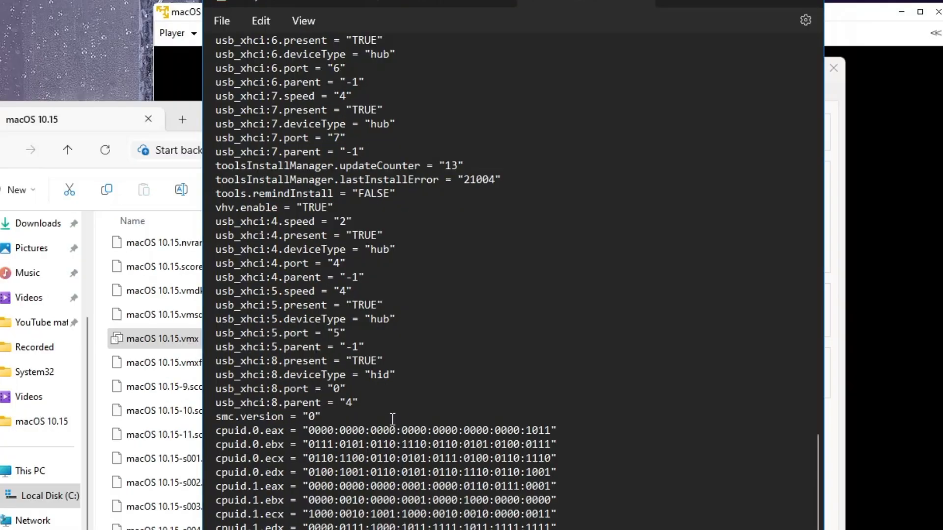
{"action": "left_click", "coordinate": [222, 20]}
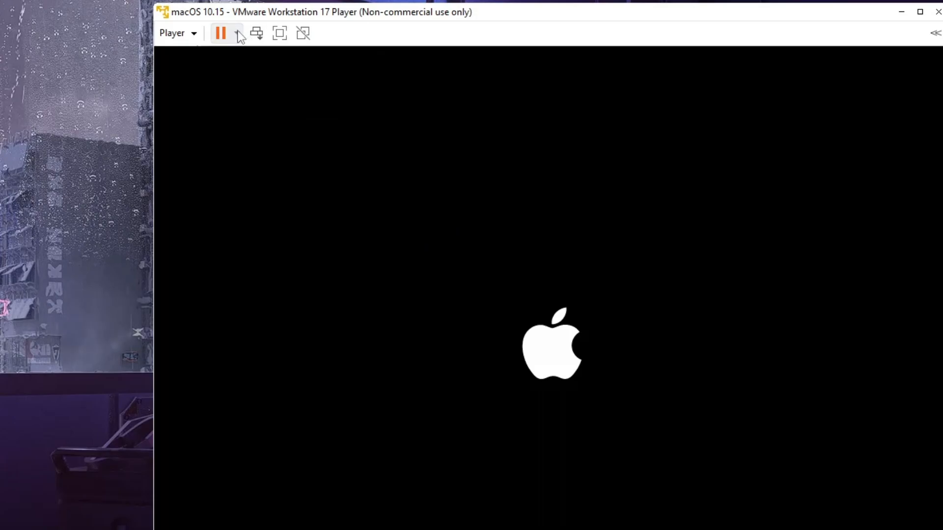
Step: Restart the guest so macOS 10.15 boots to the Apple logo with a progress bar
{"action": "left_click", "coordinate": [220, 33]}
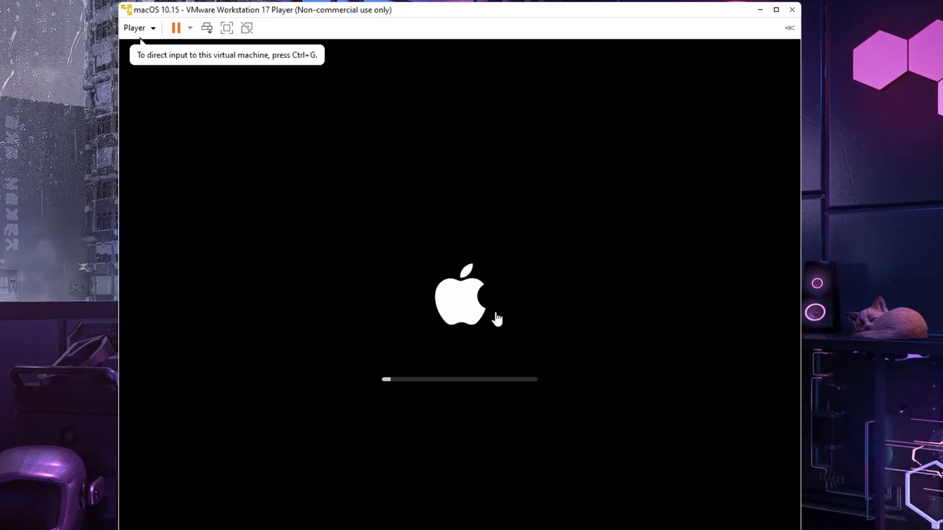
{"action": "mouse_move", "coordinate": [491, 309]}
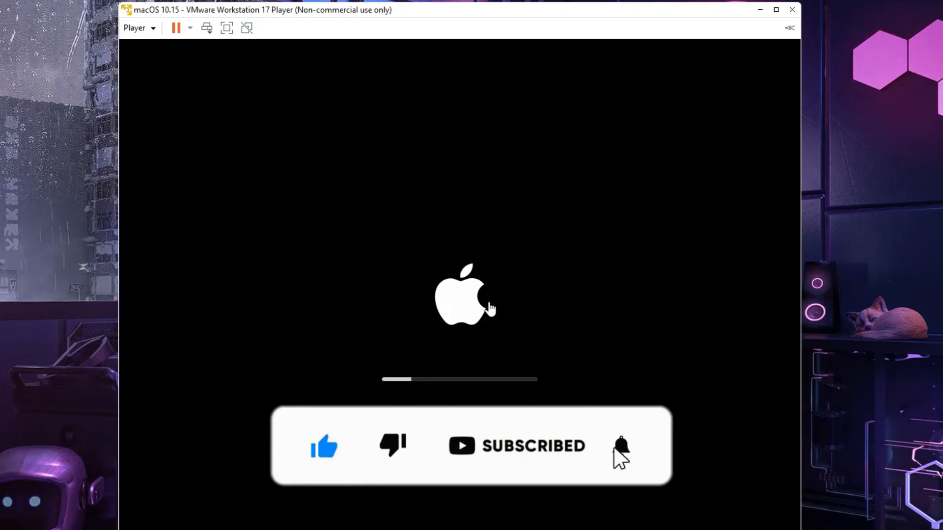
{"action": "left_click", "coordinate": [621, 445]}
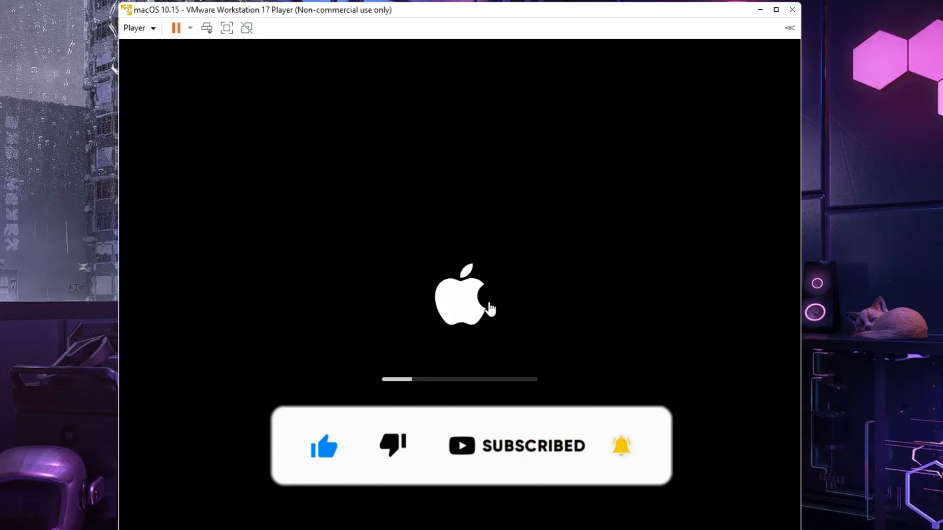